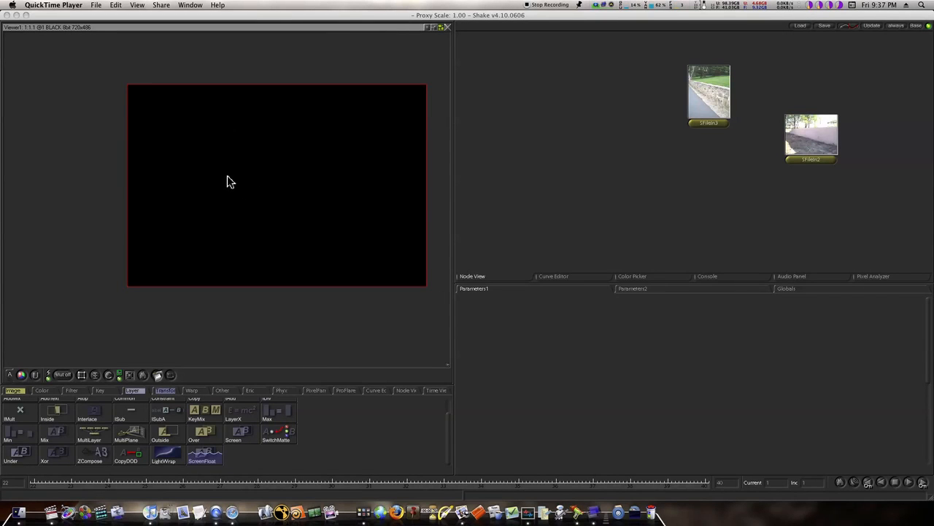
mouse_move(240, 173)
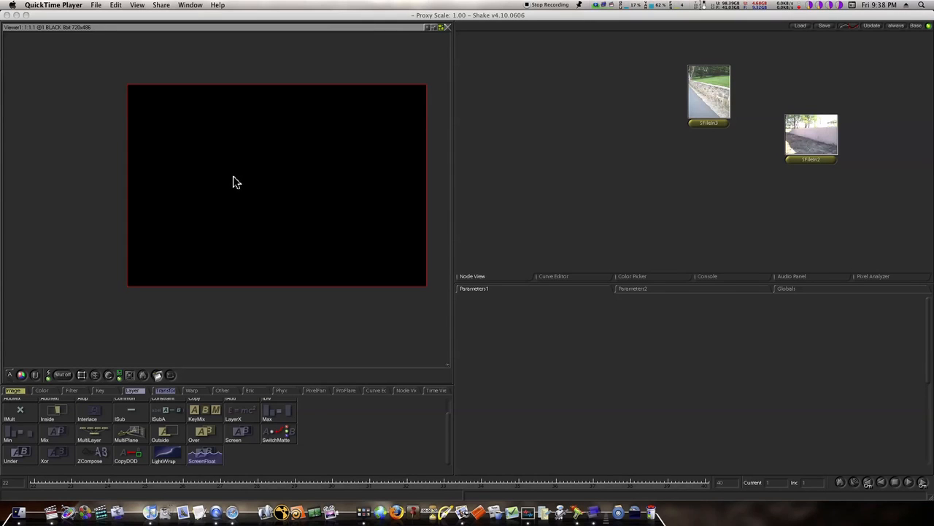
mouse_move(234, 187)
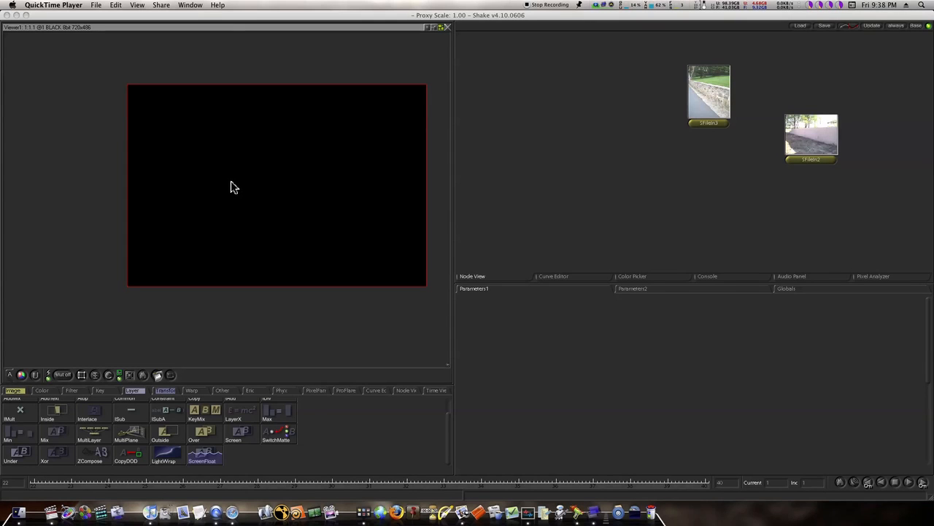
mouse_move(231, 192)
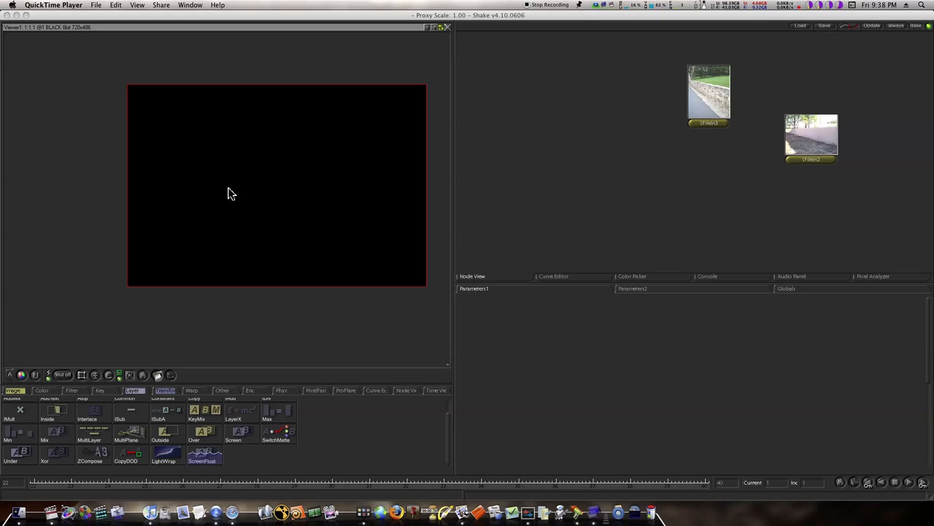
mouse_move(235, 193)
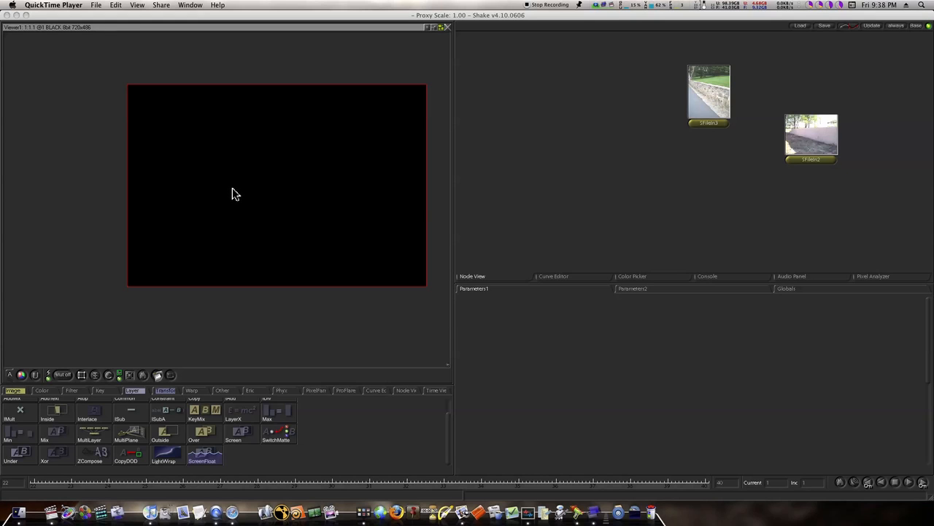
mouse_move(255, 167)
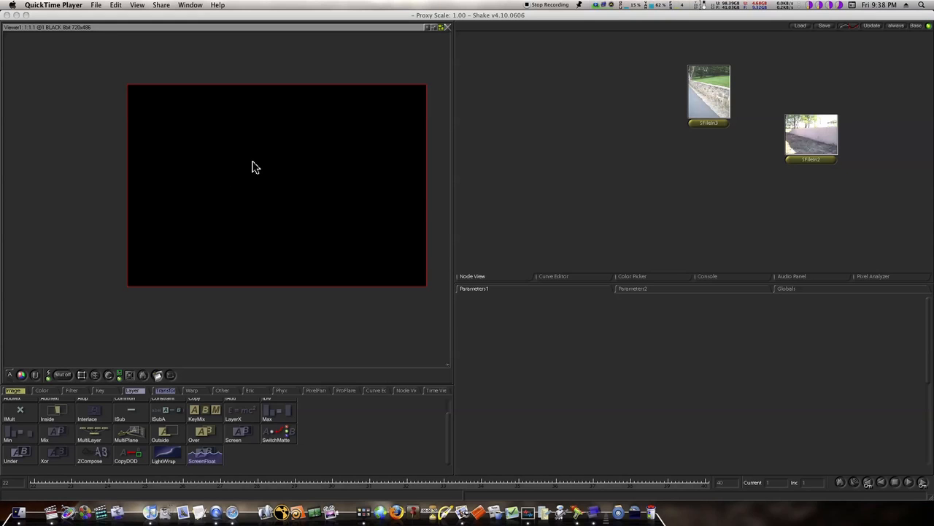
mouse_move(251, 194)
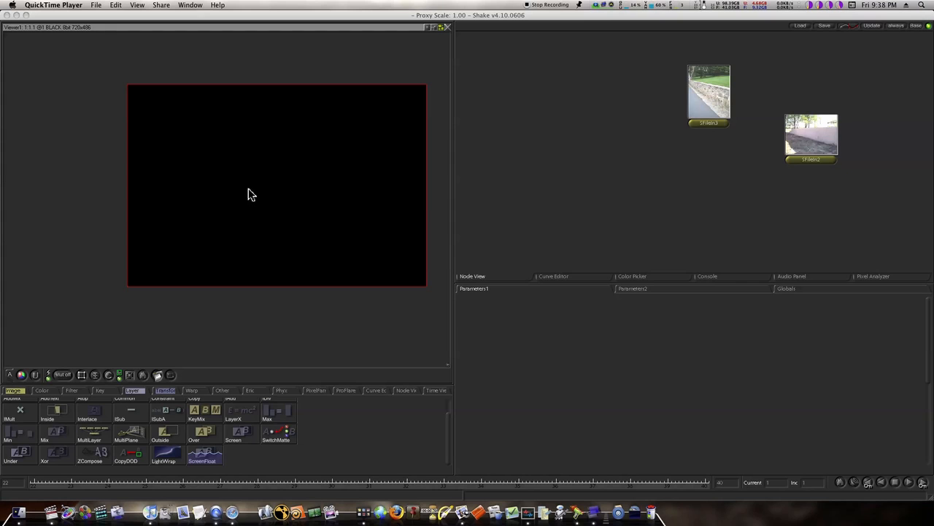
mouse_move(254, 219)
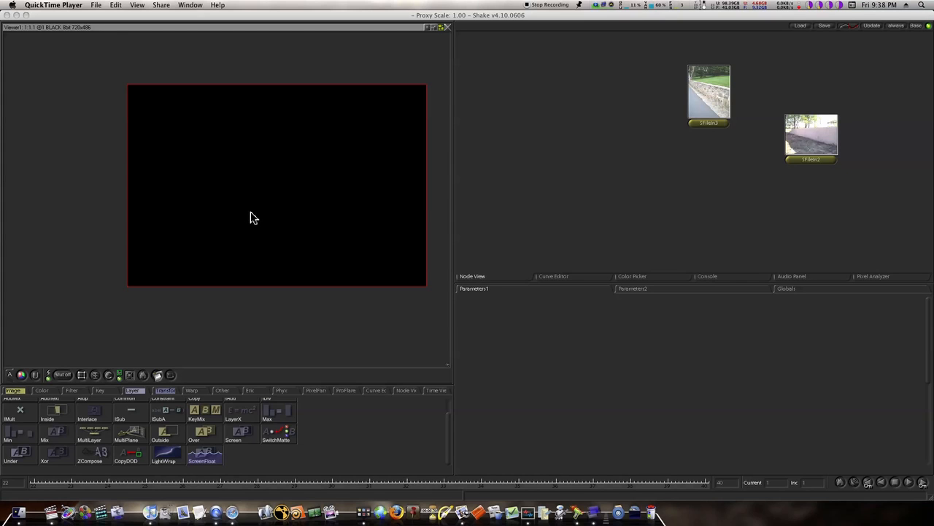
Load the Perspective_Wall FileIn node into Viewer1 to display the stone wall photo
left_click(709, 122)
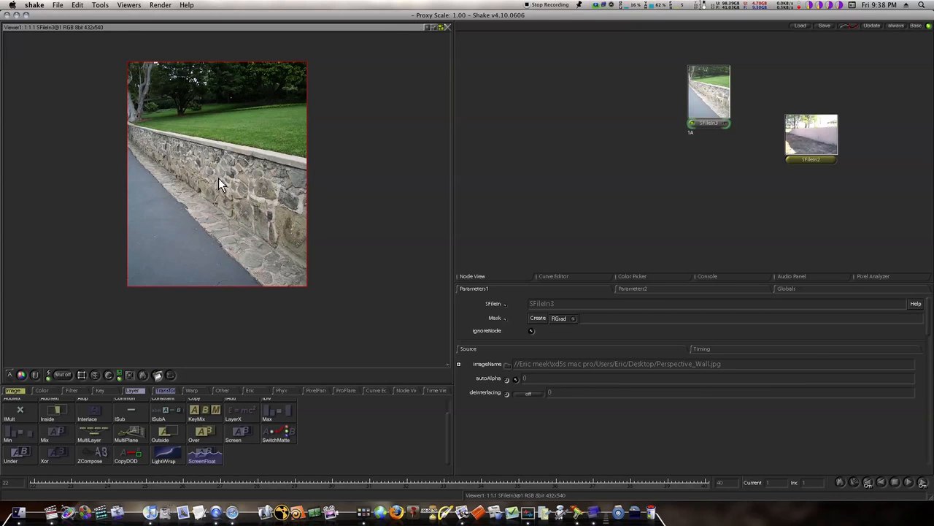
mouse_move(205, 160)
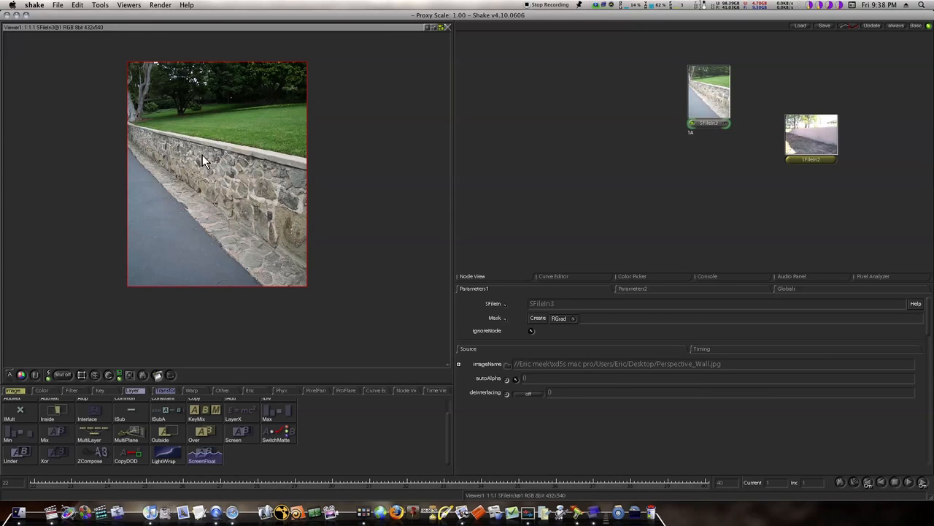
mouse_move(207, 190)
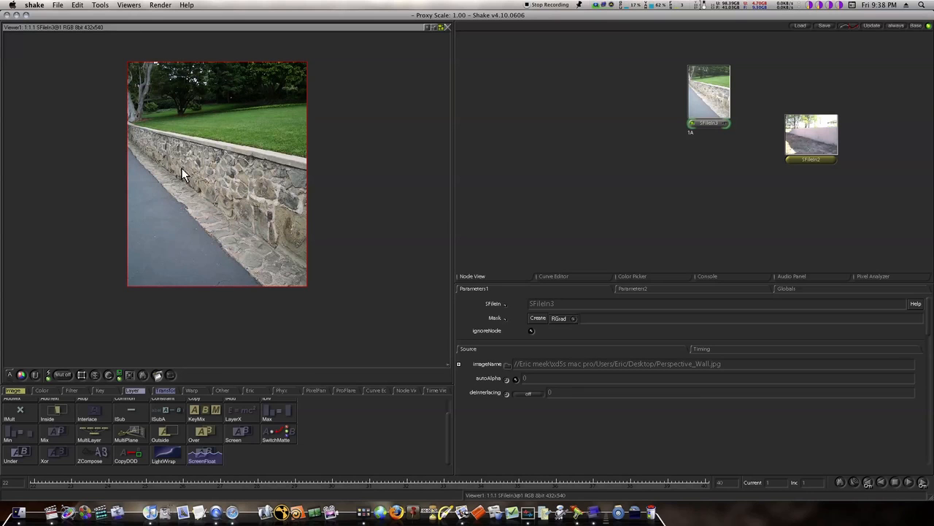
mouse_move(207, 172)
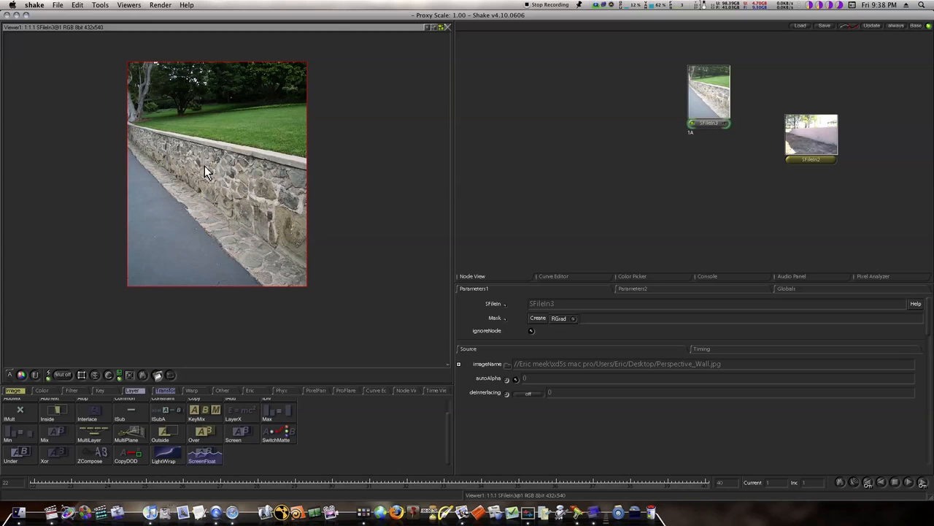
mouse_move(230, 230)
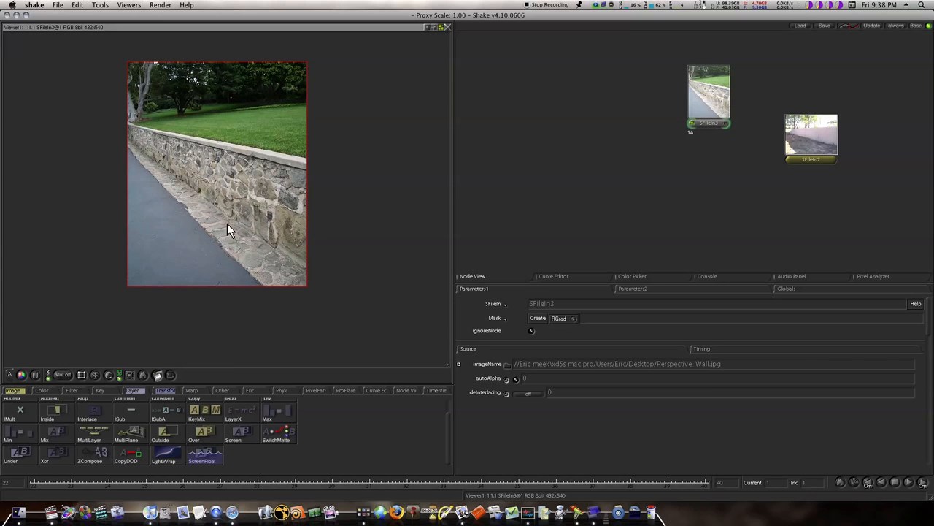
mouse_move(252, 189)
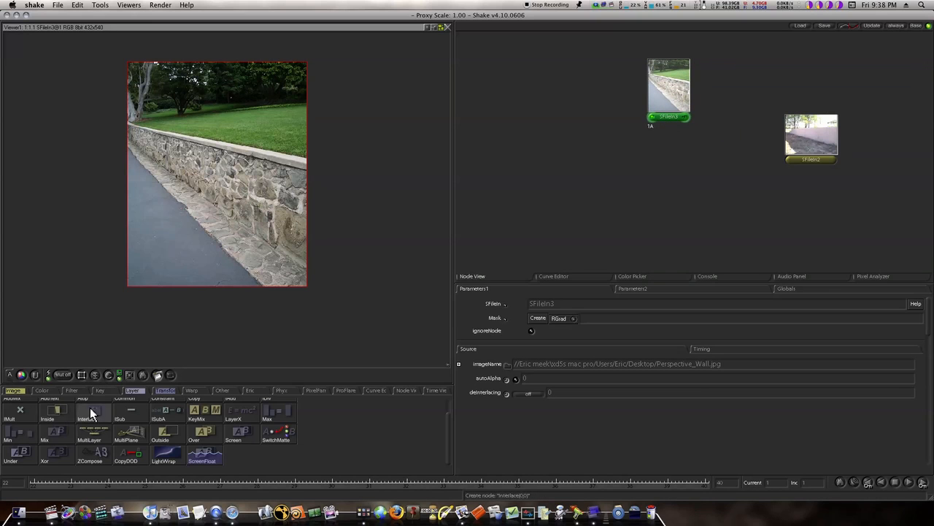
Attach a QuickPaint node to the wall photo with its paint colour set to black
left_click(15, 391)
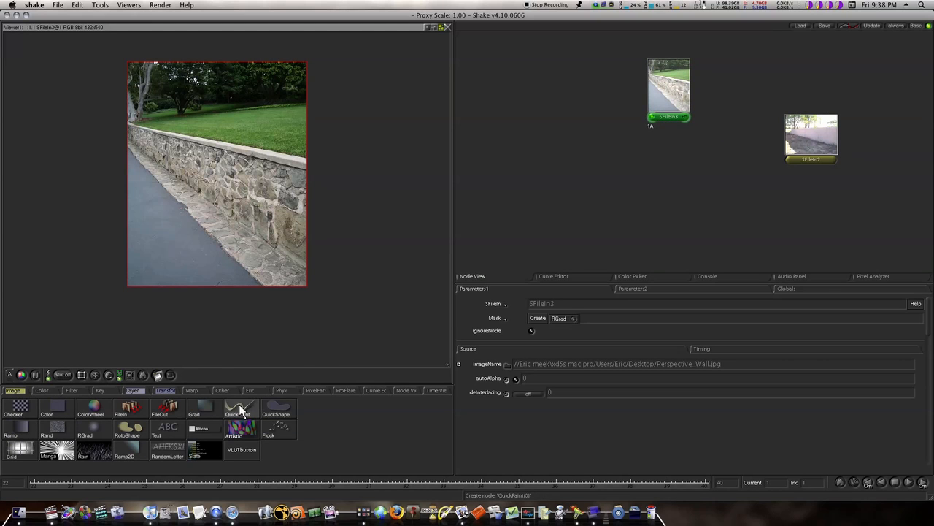
left_click(237, 406)
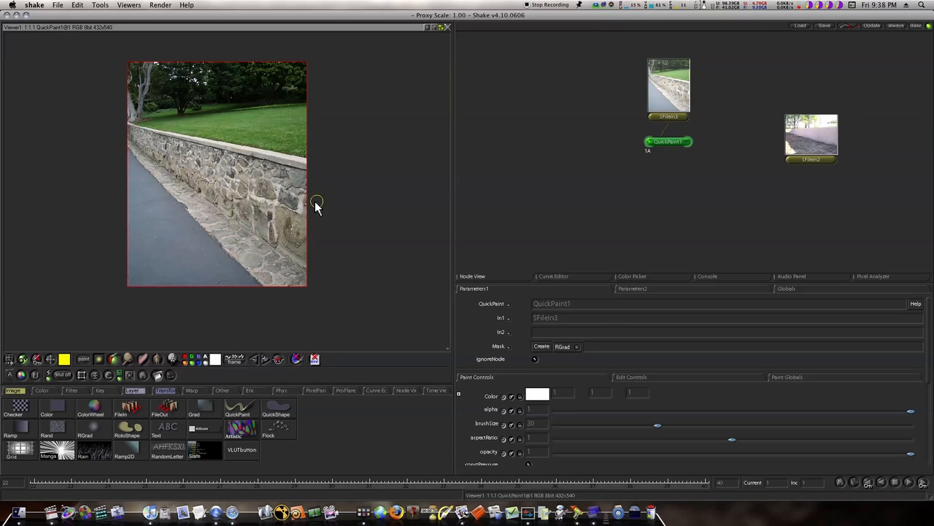
left_click(632, 276)
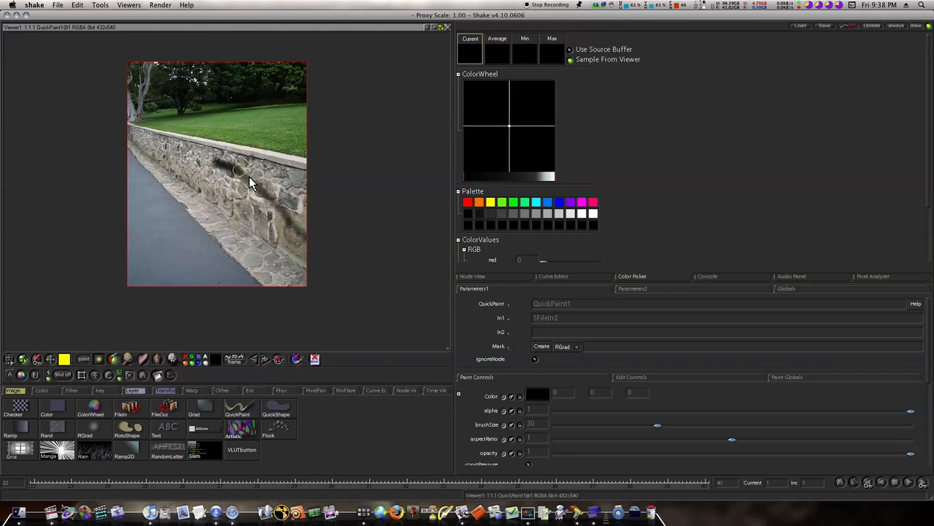
Paint a thick black stroke along the top edge of the stone wall
left_click_drag(241, 173, 183, 153)
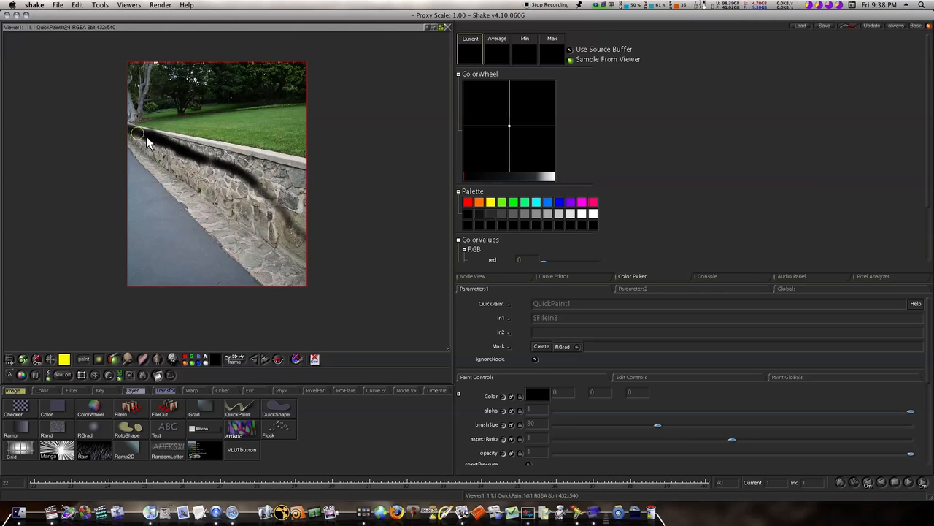
left_click_drag(138, 134, 219, 168)
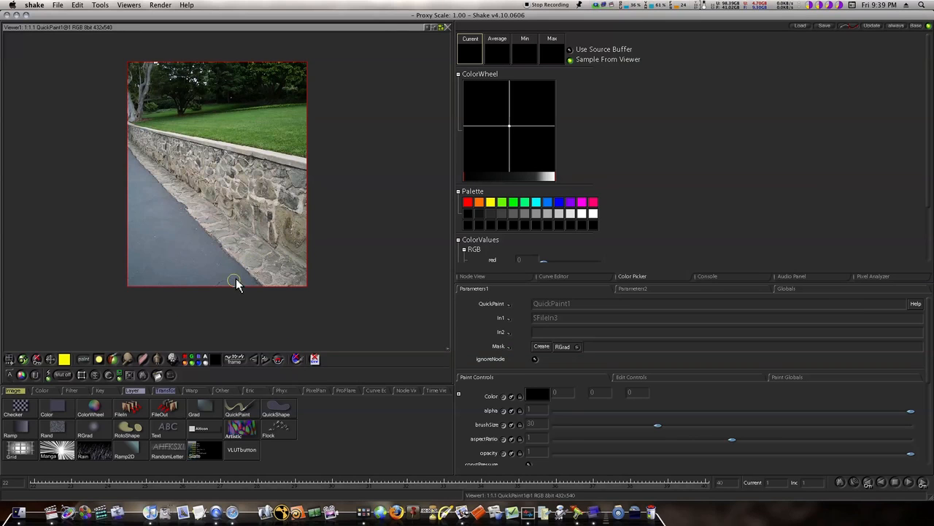
left_click_drag(234, 281, 205, 169)
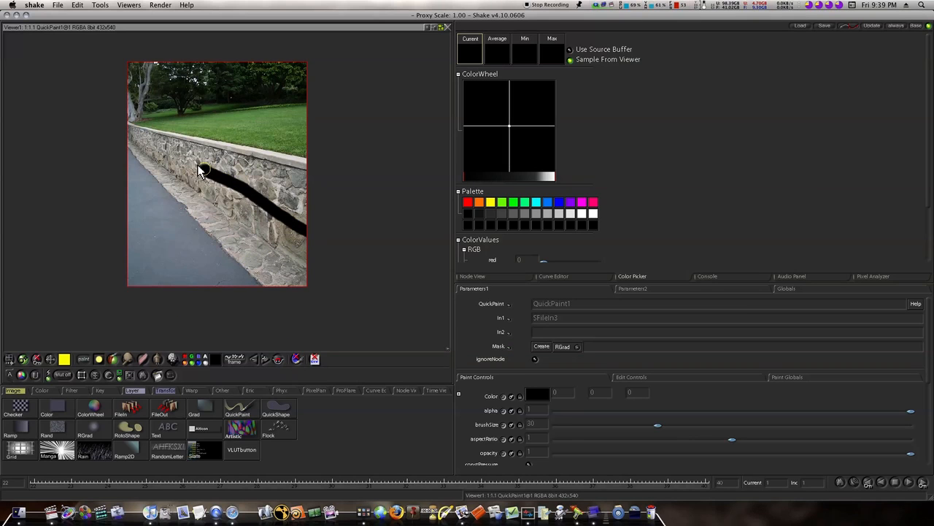
left_click_drag(203, 169, 124, 175)
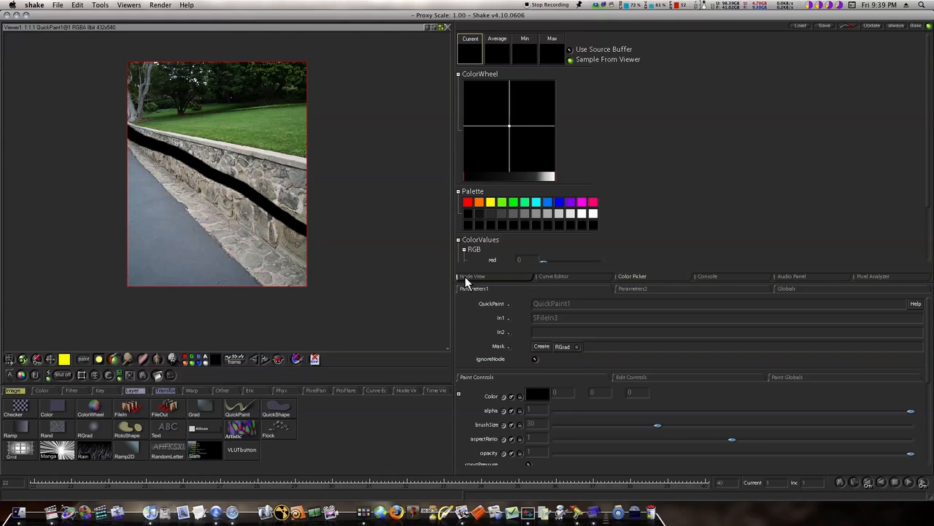
Create a standalone QuickPaint node and place it to the left of the wall photo node
left_click(473, 276)
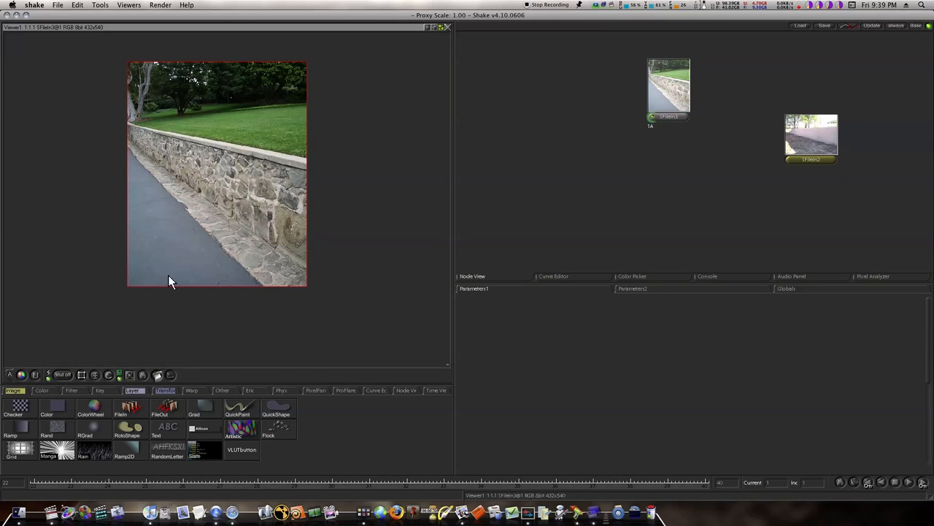
left_click(236, 406)
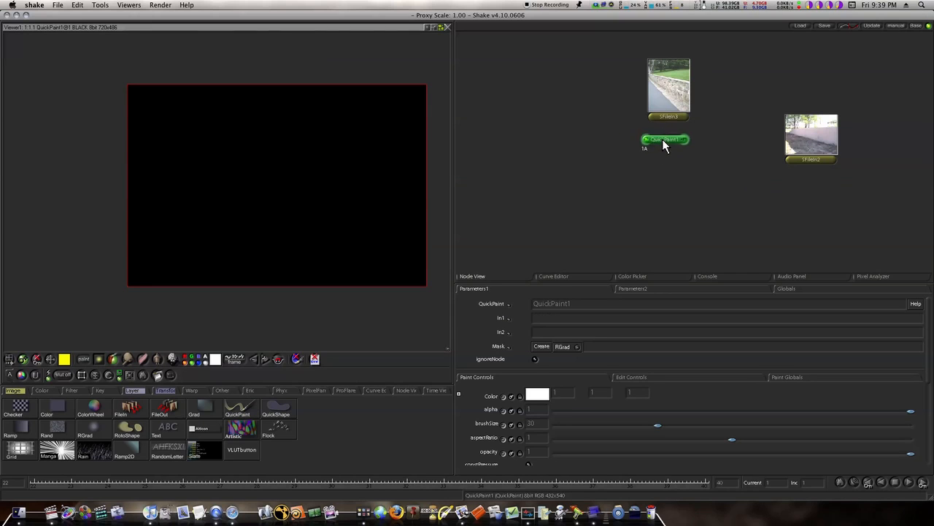
left_click_drag(664, 140, 572, 96)
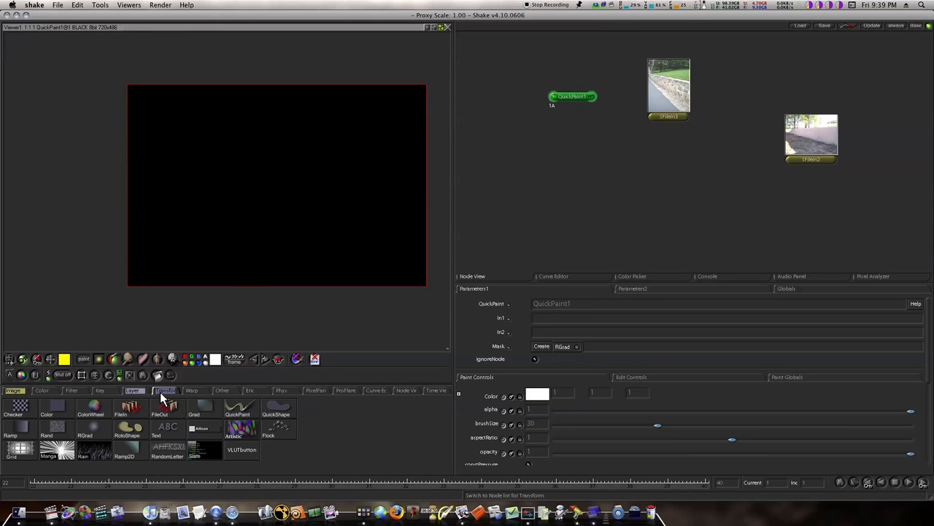
Chain a CornerPin node and then an Over node beneath the standalone QuickPaint node
left_click(165, 390)
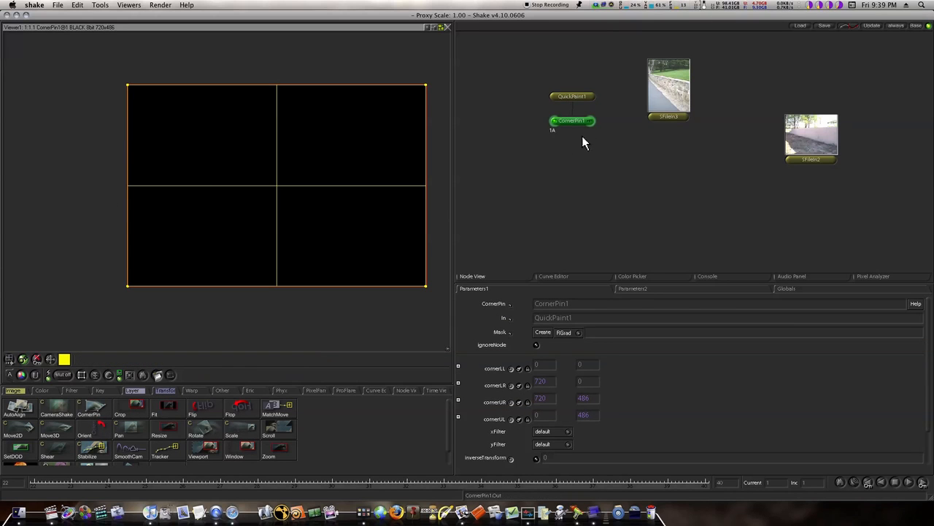
left_click(133, 390)
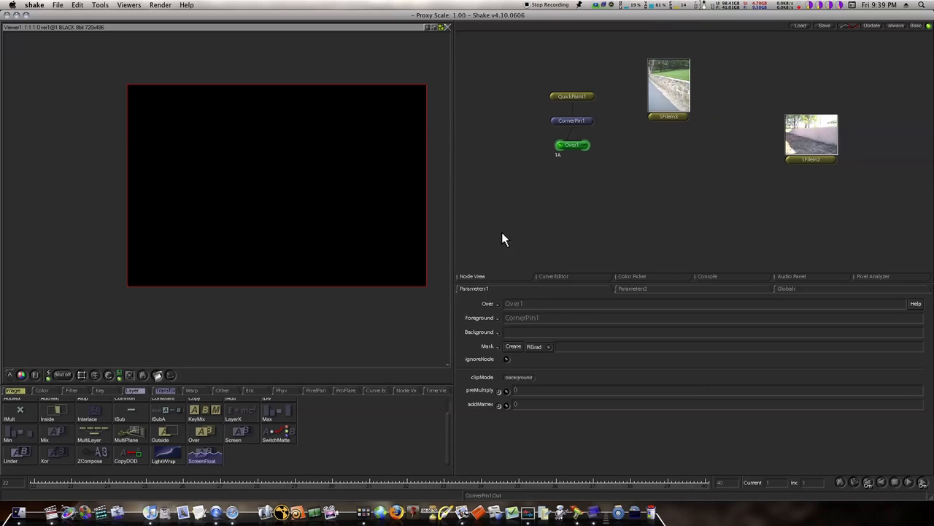
Connect the FileIn as the Over background and show the CornerPin frame over the composite
left_click_drag(573, 145, 602, 181)
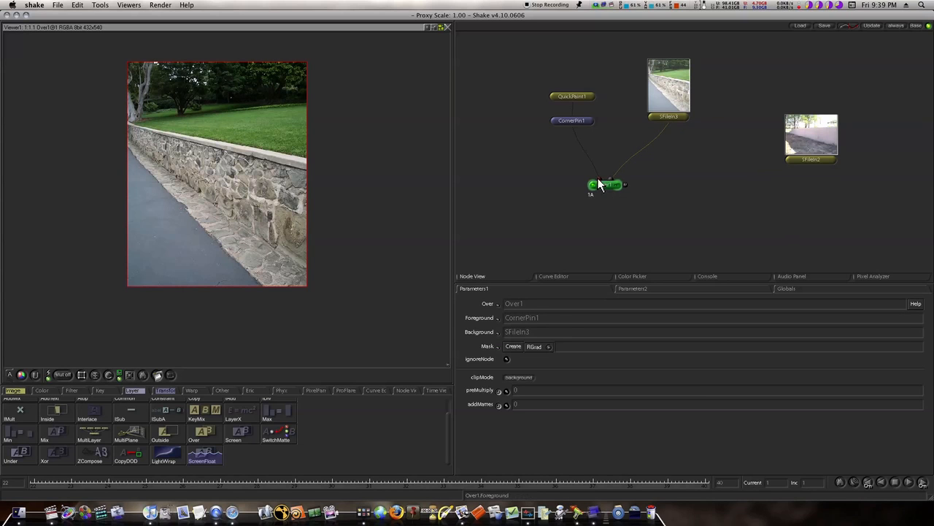
left_click(572, 120)
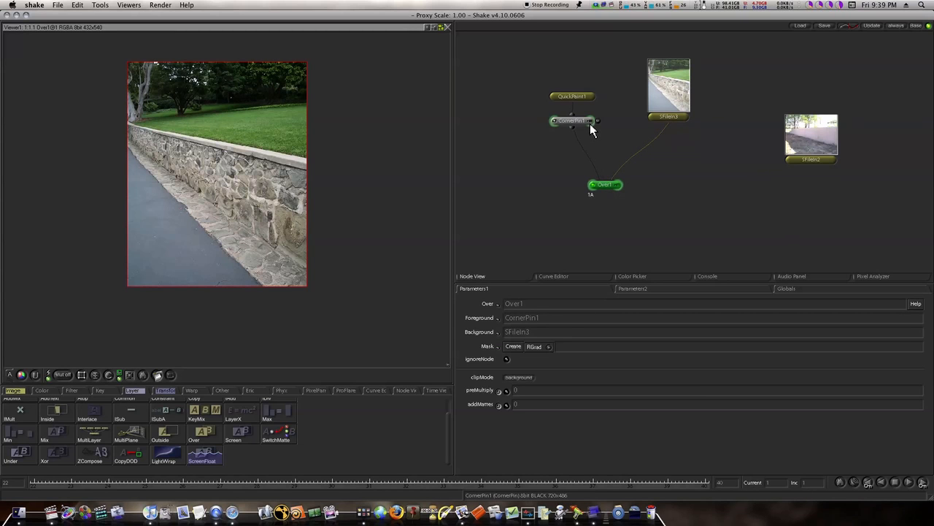
left_click(572, 120)
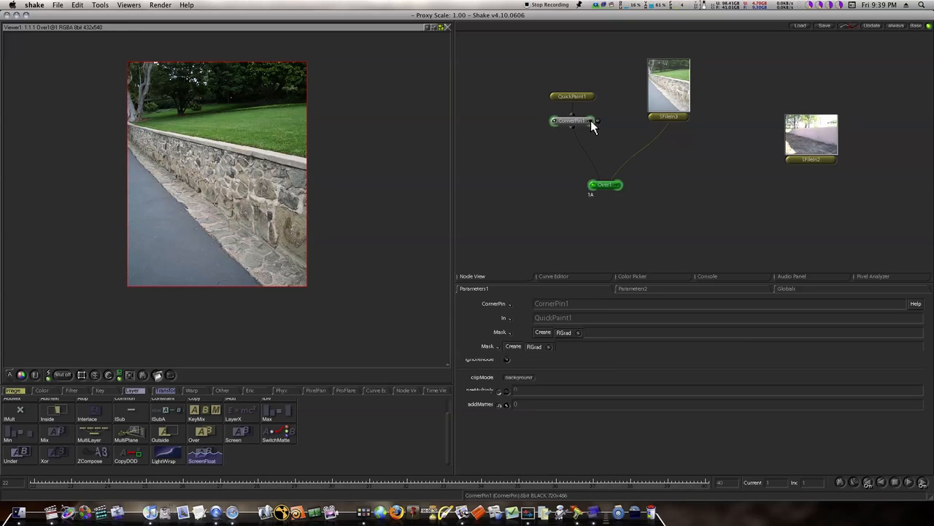
left_click(573, 120)
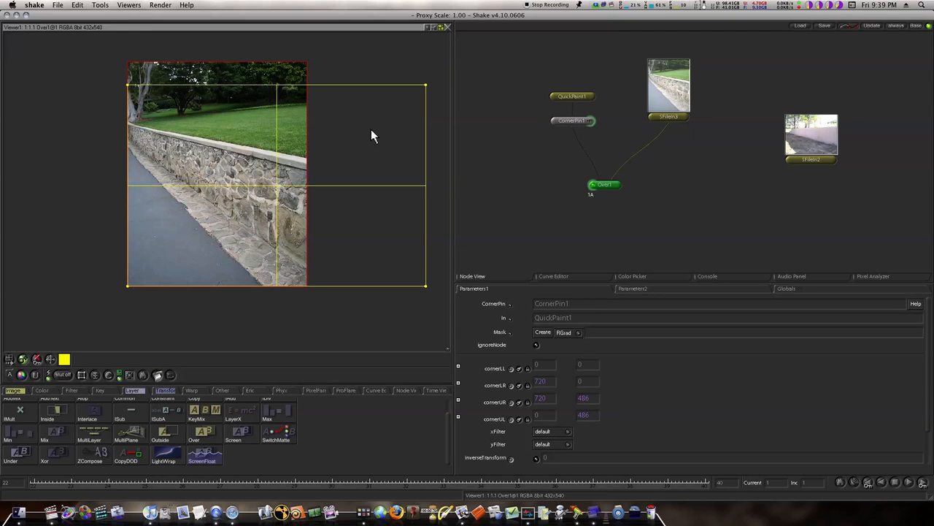
mouse_move(662, 170)
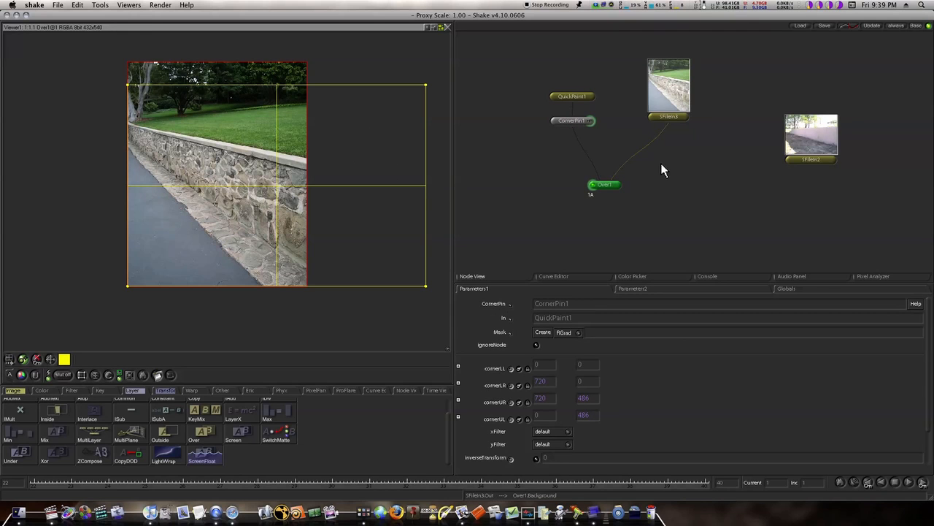
left_click(604, 184)
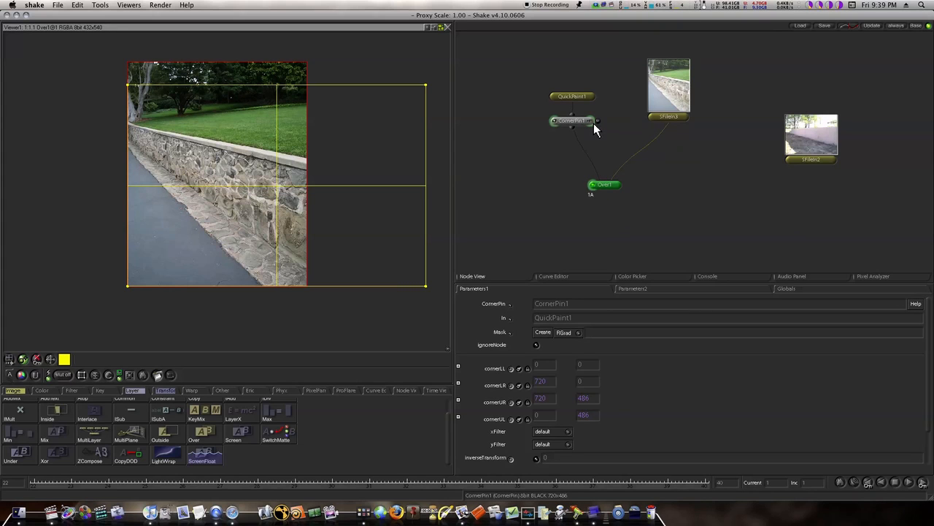
left_click(604, 184)
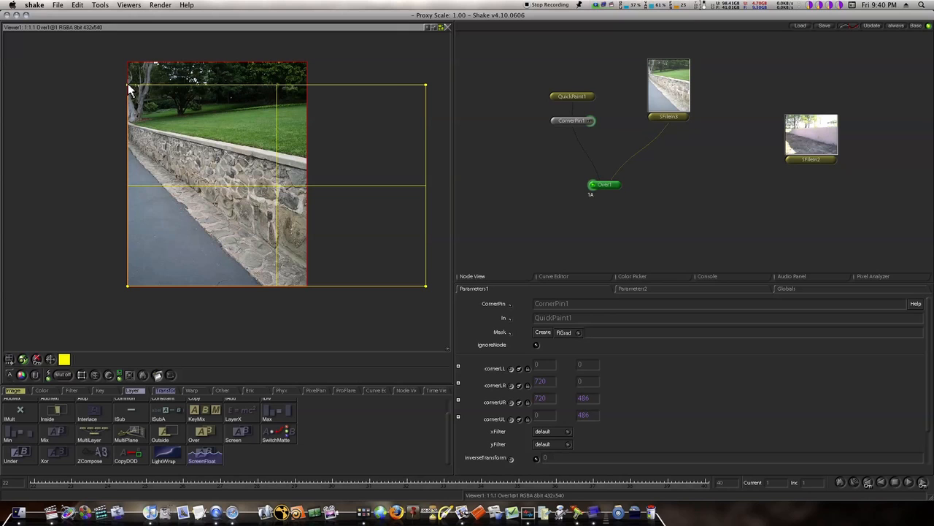
Pin the top corners and bottom-right corner toward the wall's edges and right end
left_click_drag(129, 85, 131, 119)
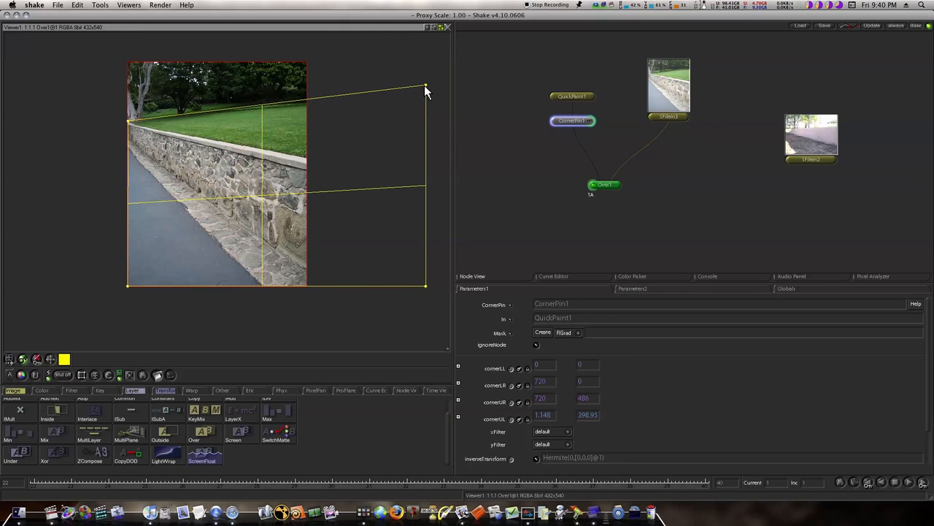
left_click_drag(426, 82, 339, 161)
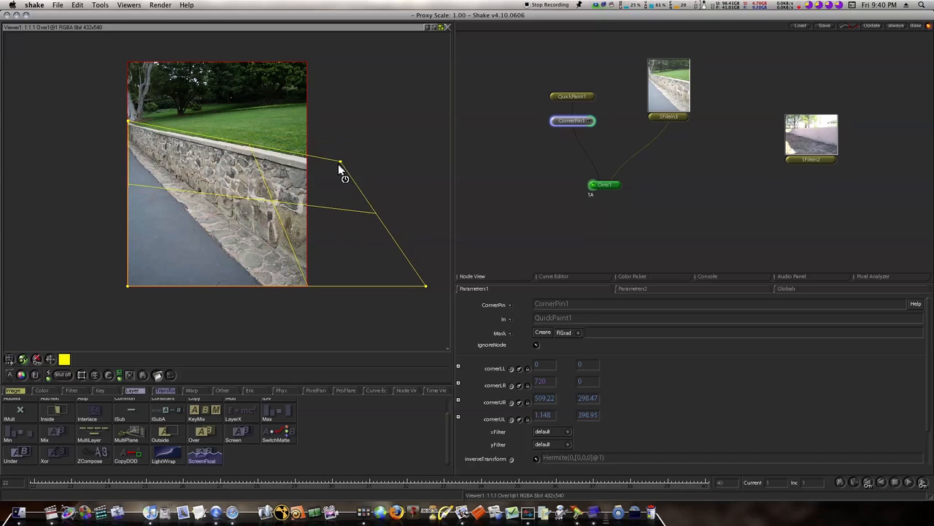
left_click_drag(339, 160, 307, 160)
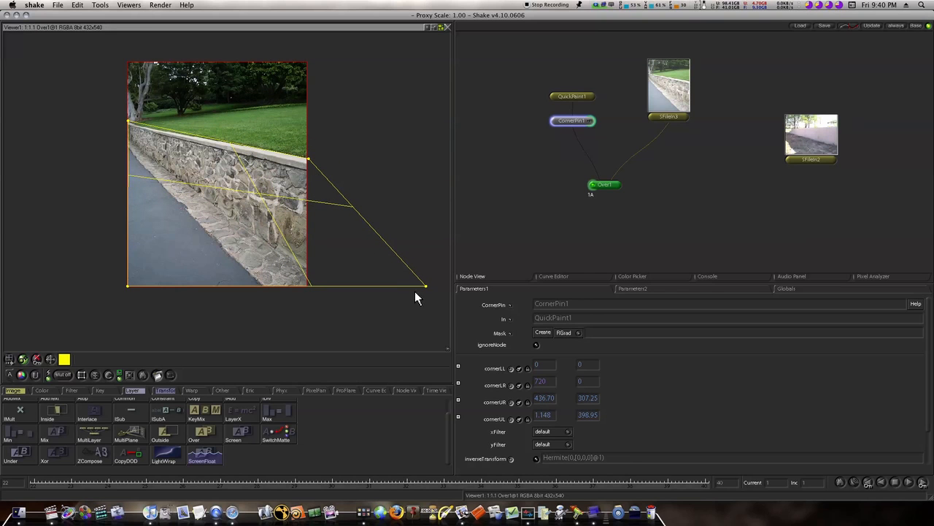
left_click_drag(423, 285, 327, 270)
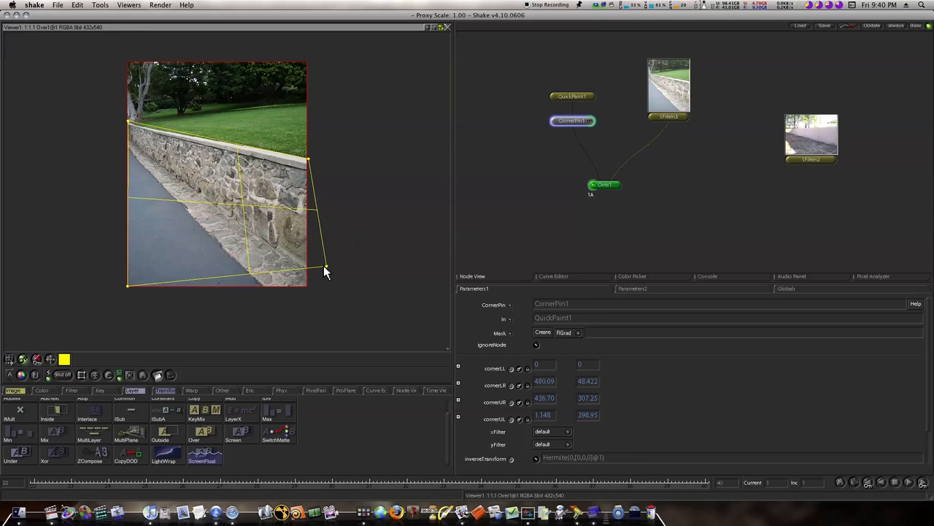
Fit the bottom corners to the wall base and fine-tune the top-left corner
left_click_drag(327, 270, 313, 275)
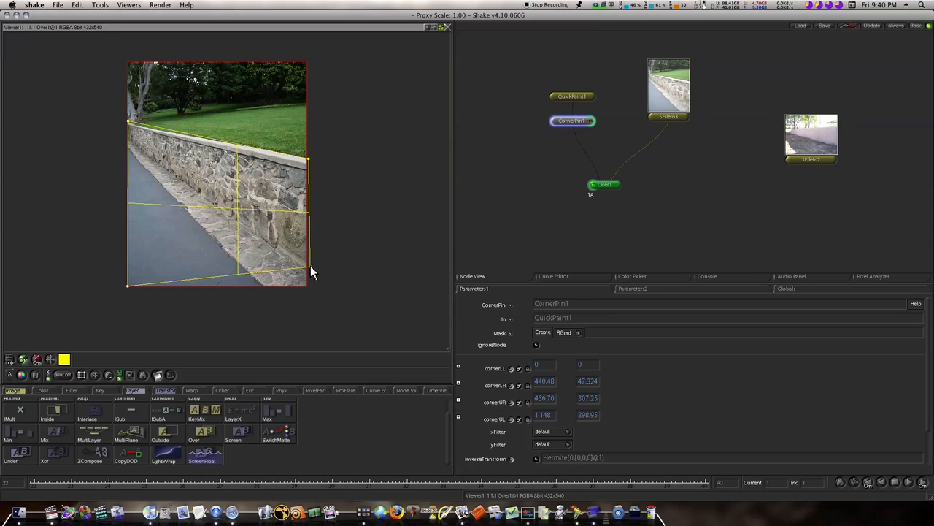
left_click_drag(312, 275, 120, 285)
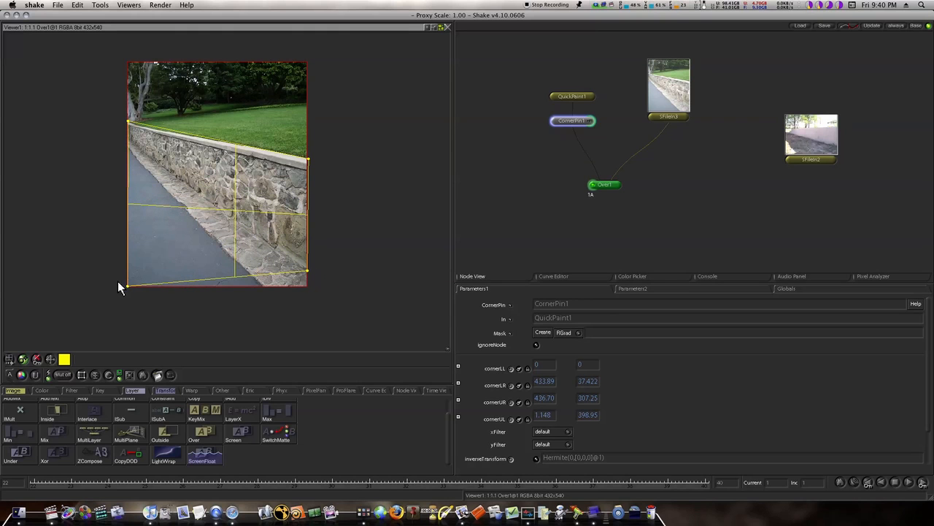
left_click_drag(128, 281, 134, 168)
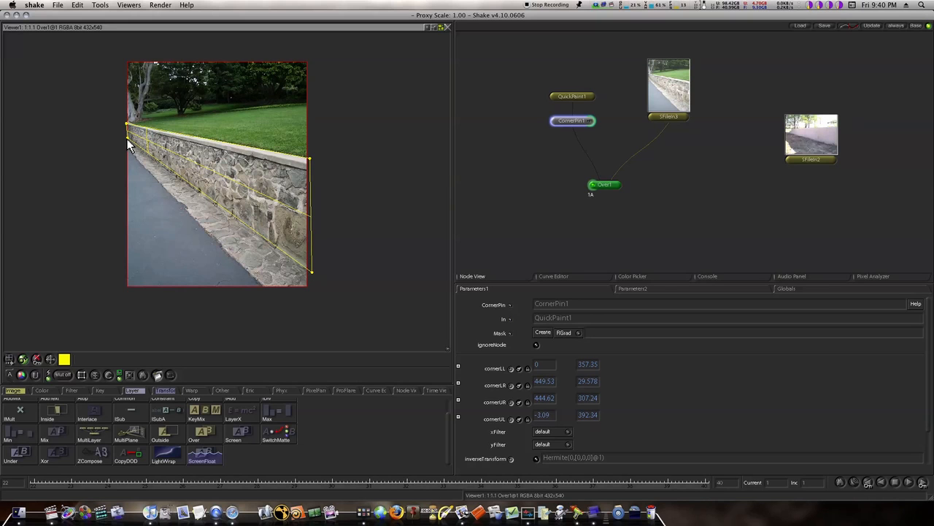
left_click_drag(128, 124, 126, 129)
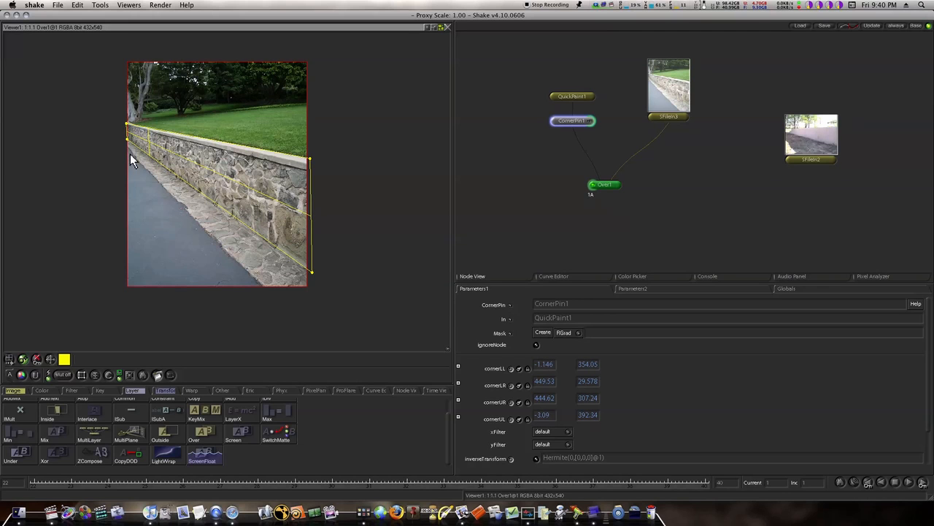
mouse_move(341, 239)
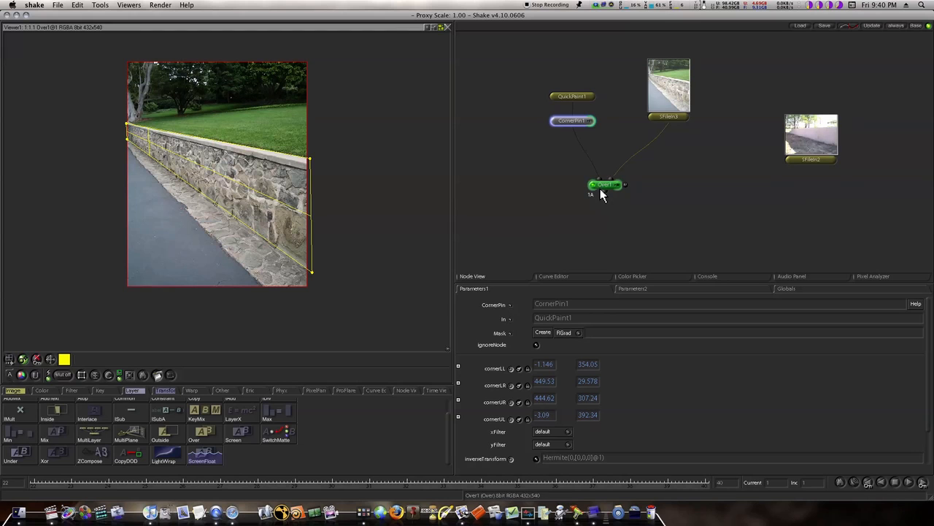
Select Over1, then load the QuickPaint1 node's Paint Controls into the Parameters panel
left_click(572, 96)
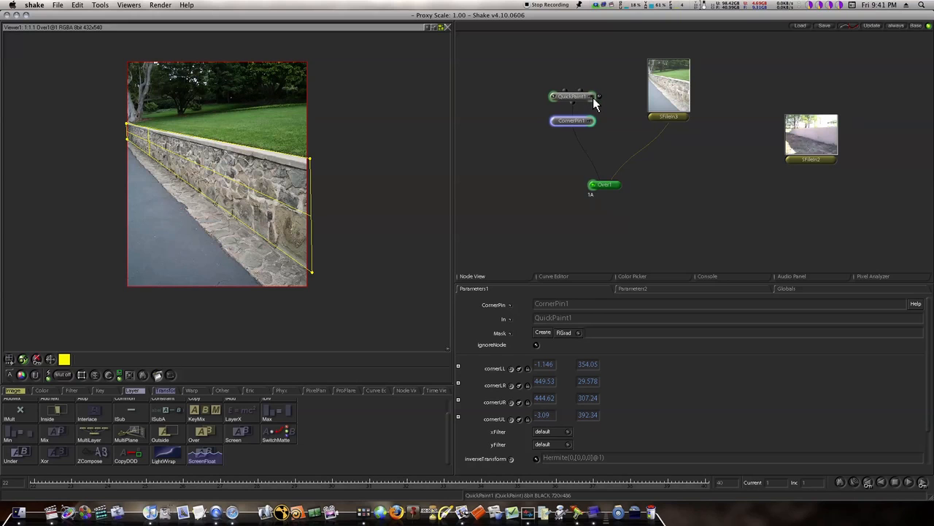
mouse_move(558, 101)
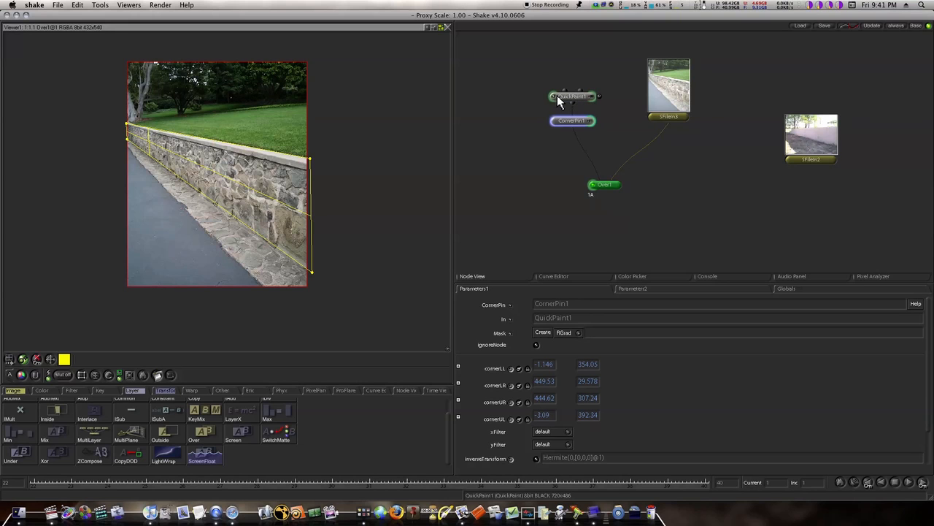
mouse_move(556, 105)
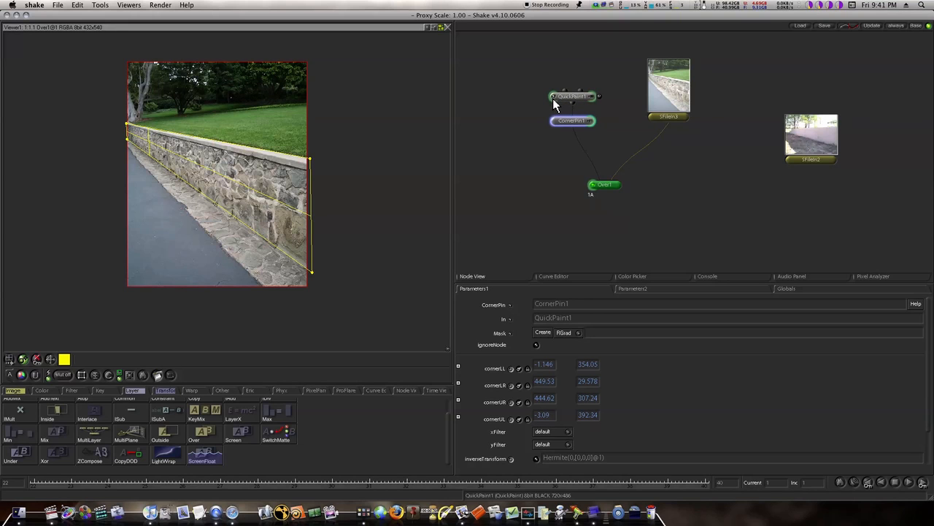
mouse_move(562, 106)
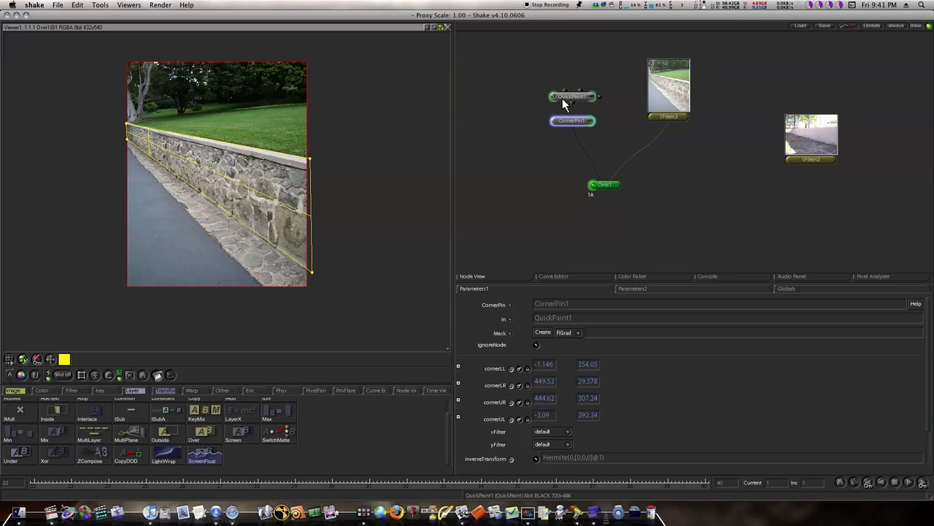
mouse_move(558, 99)
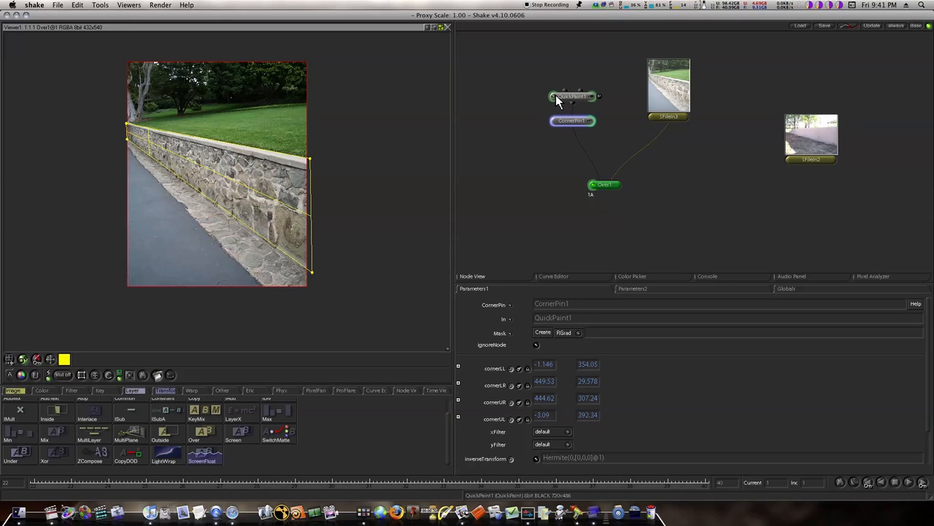
mouse_move(596, 103)
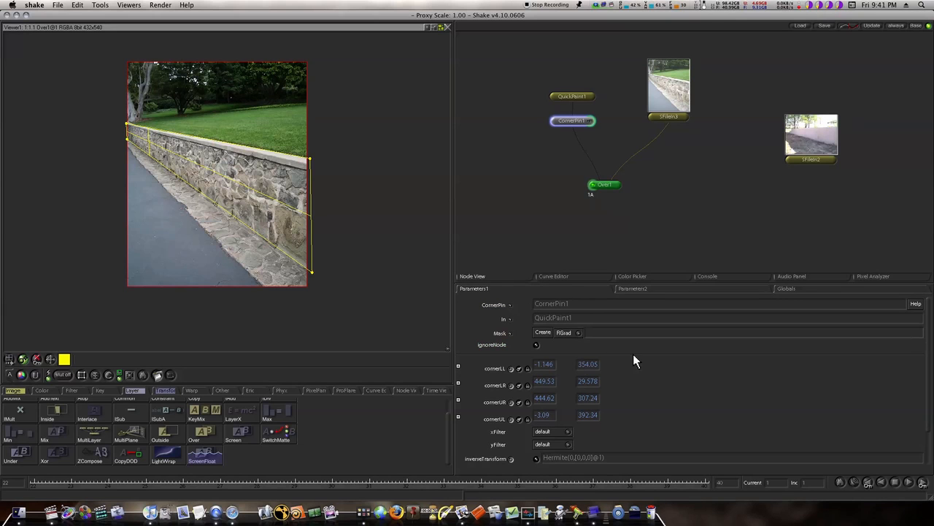
left_click(573, 96)
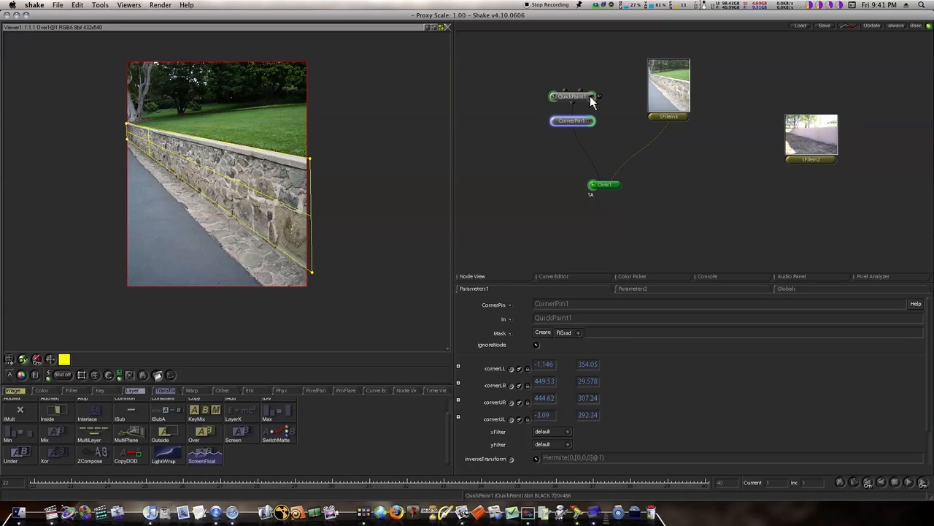
left_click(572, 96)
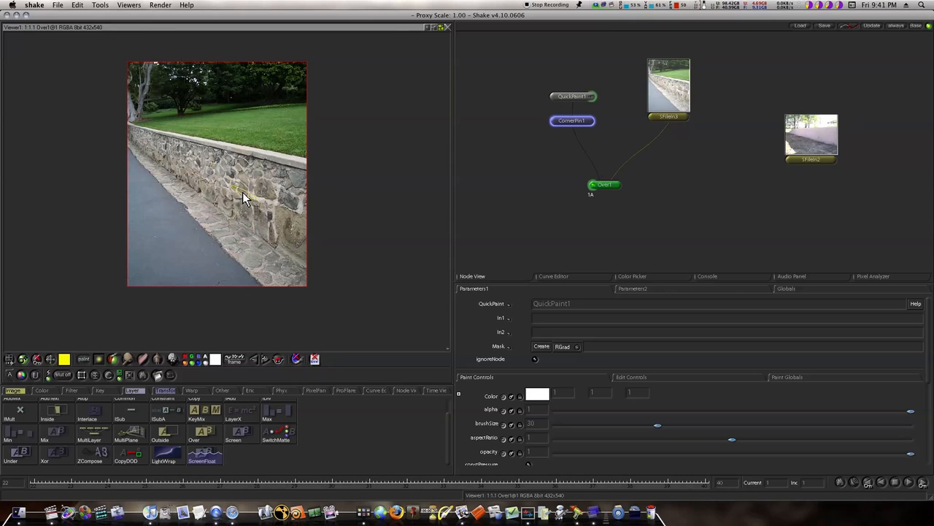
mouse_move(241, 212)
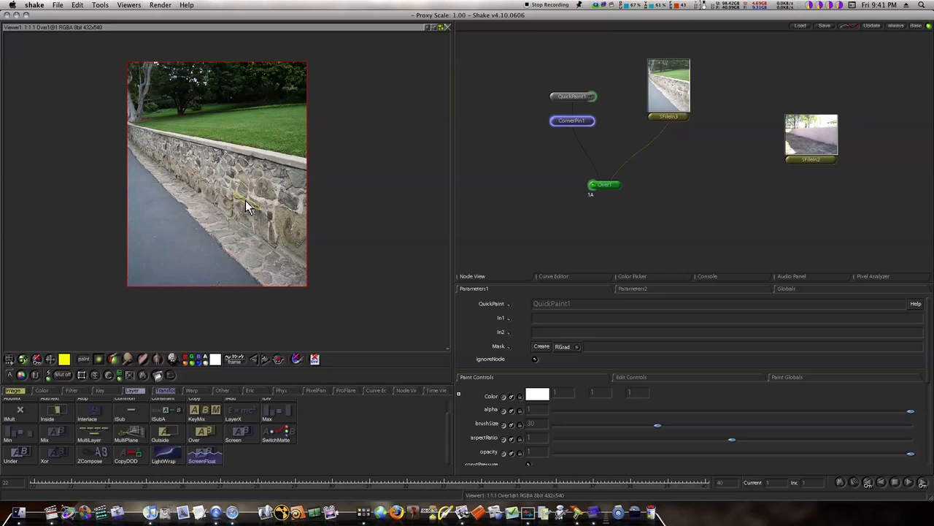
Set the QuickPaint colour swatch to black in the Color Picker
left_click(632, 276)
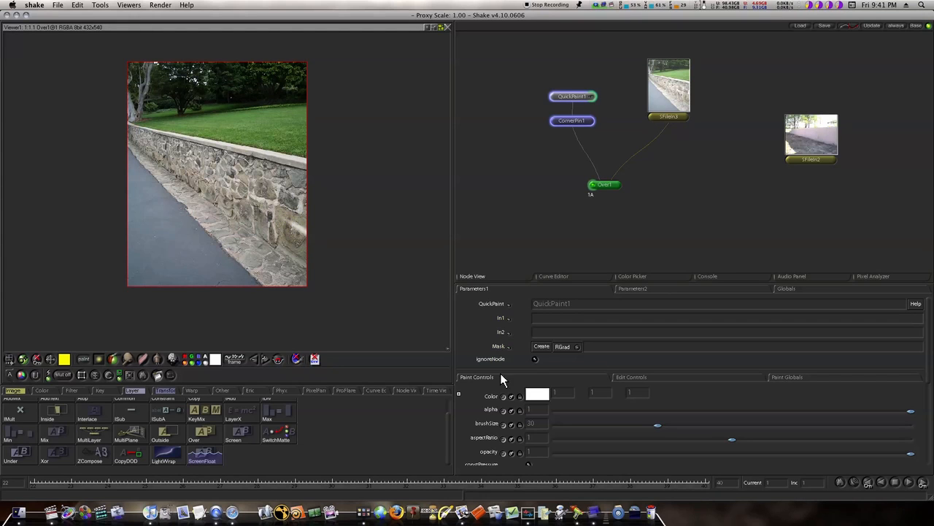
left_click(632, 276)
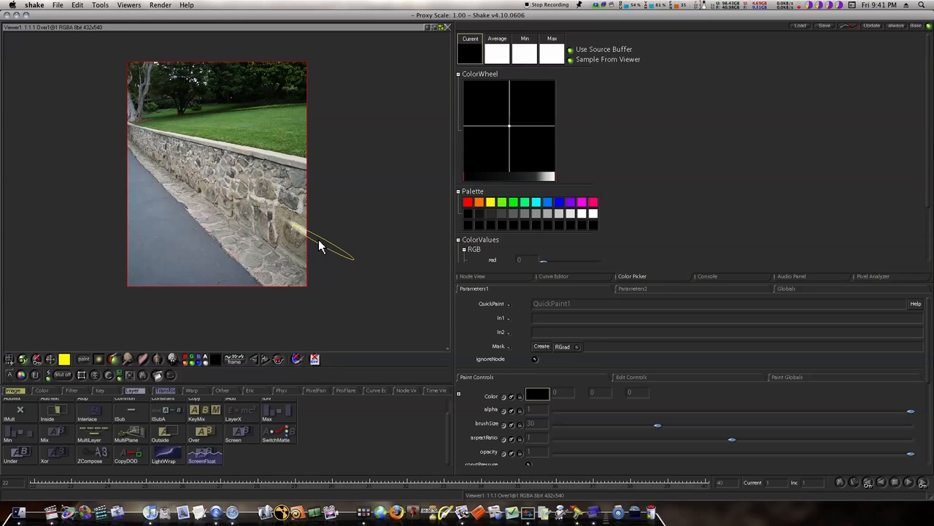
mouse_move(292, 226)
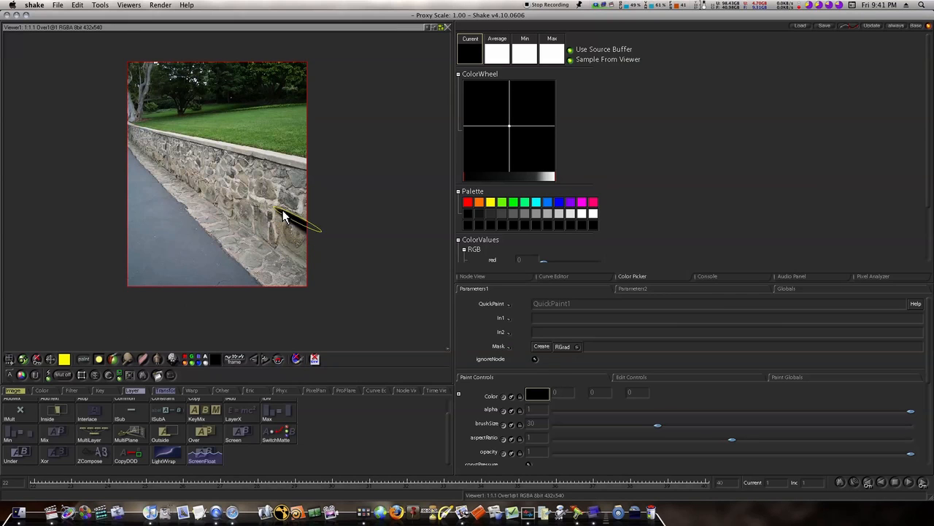
Paint a black crack-like stroke across the wall through the corner-pinned layer
left_click_drag(285, 219, 187, 163)
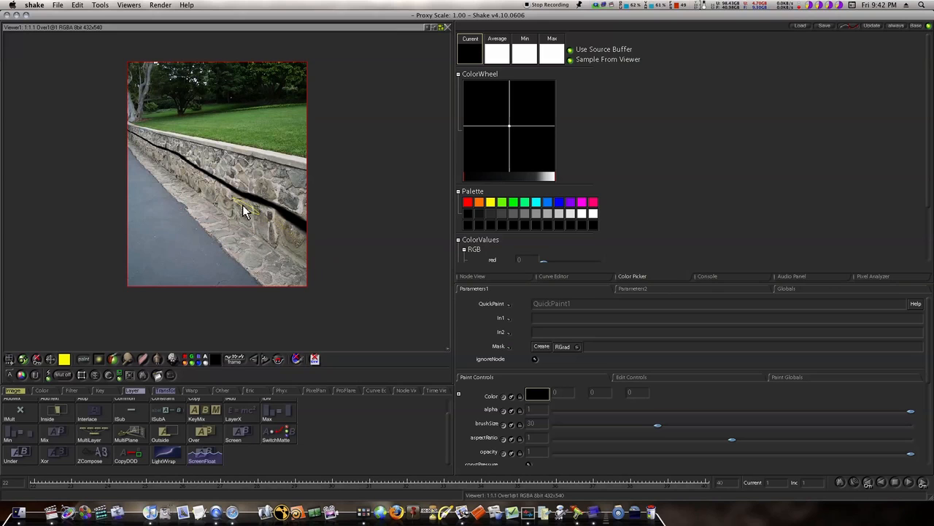
mouse_move(255, 212)
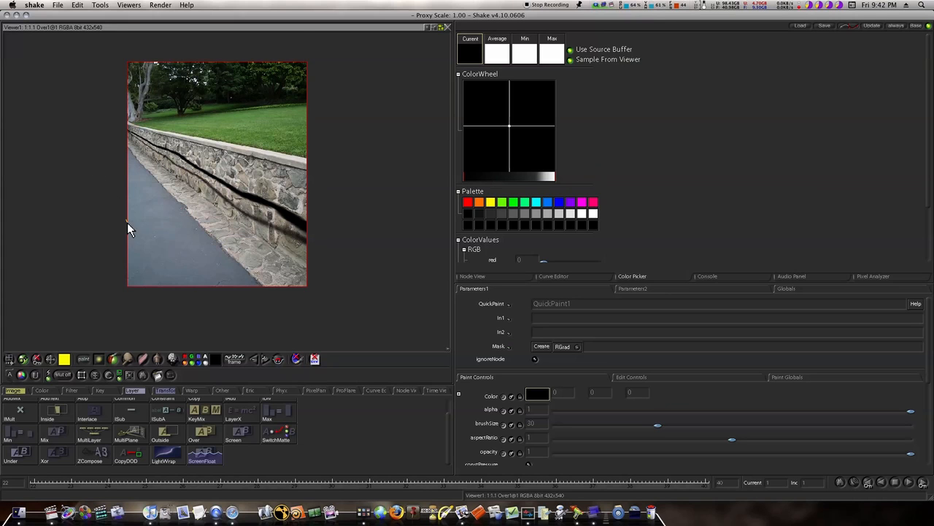
mouse_move(219, 241)
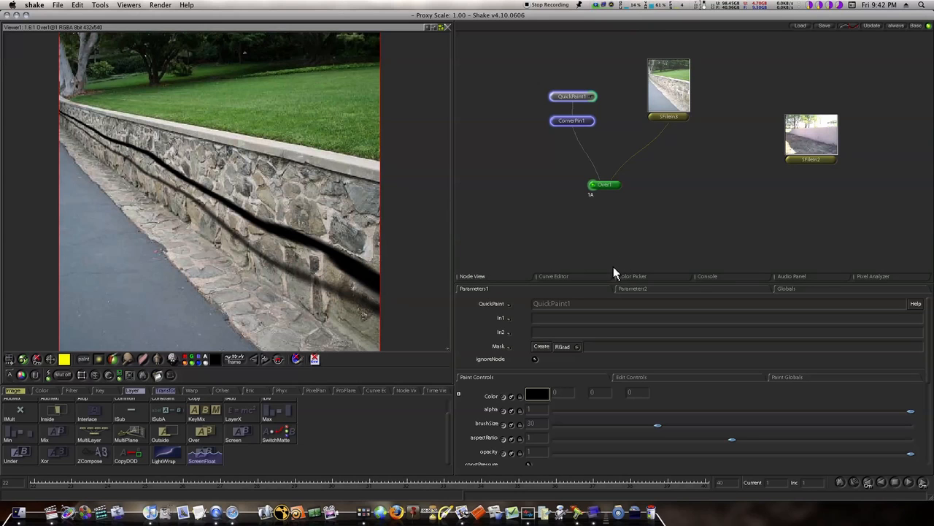
mouse_move(630, 260)
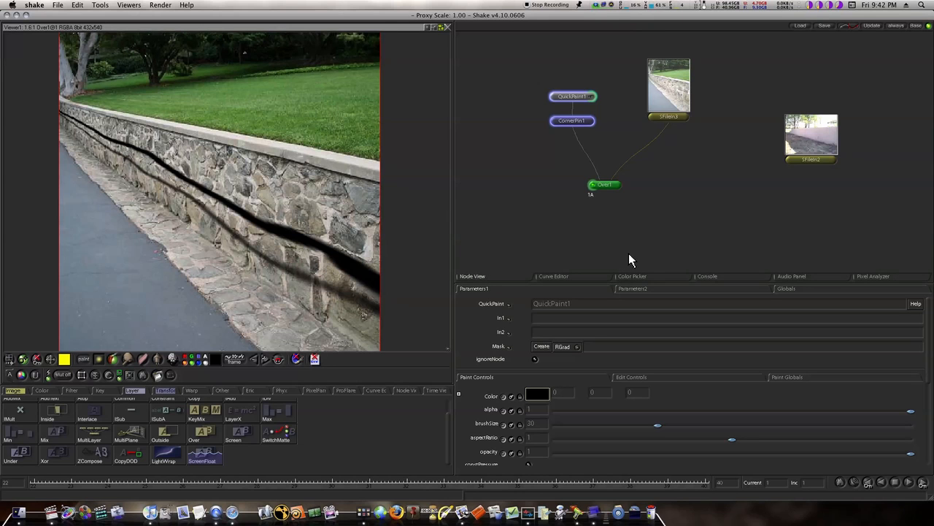
mouse_move(610, 245)
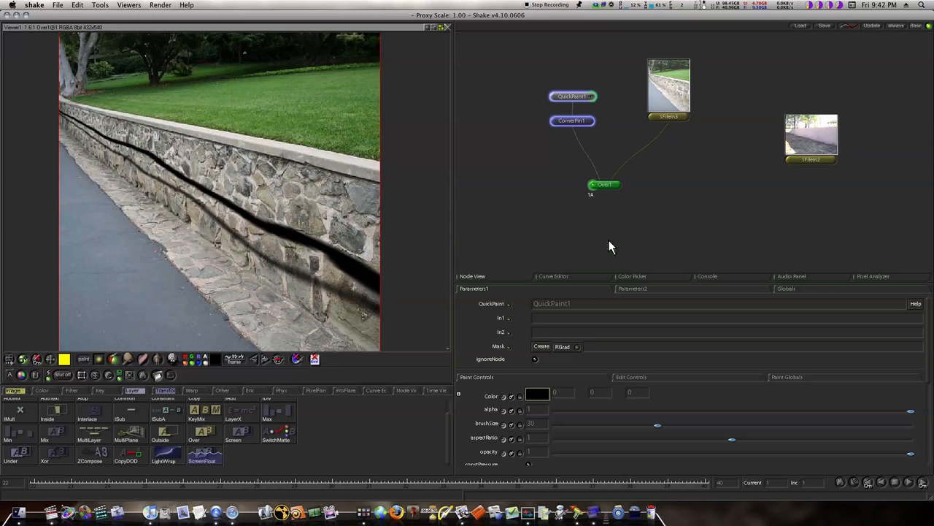
mouse_move(584, 247)
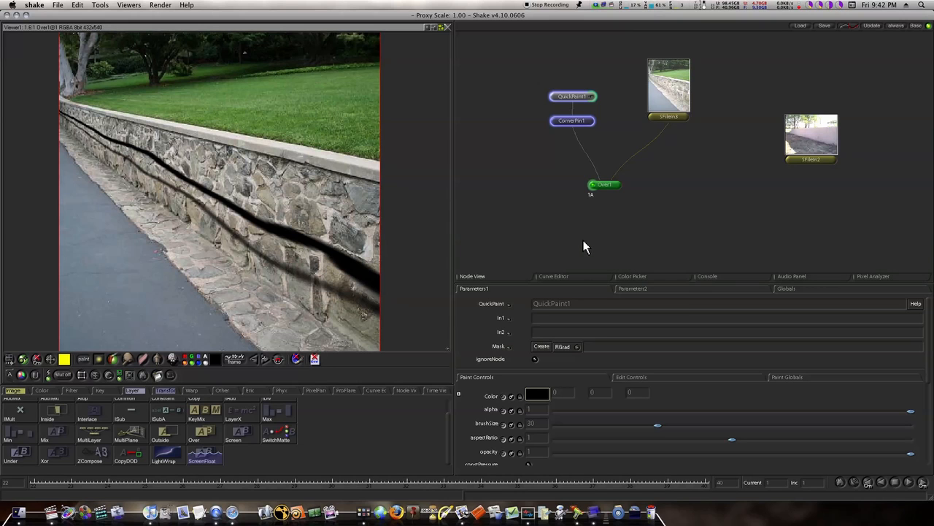